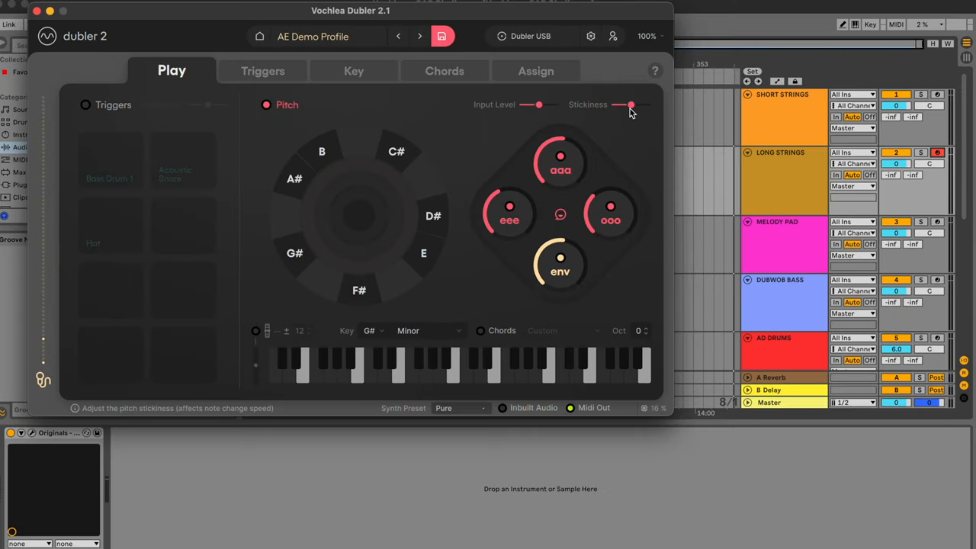
# Open Audio preferences, confirm the Scarlett 2i4 input, and keep buffer size at 128 samples
pyautogui.click(630, 105)
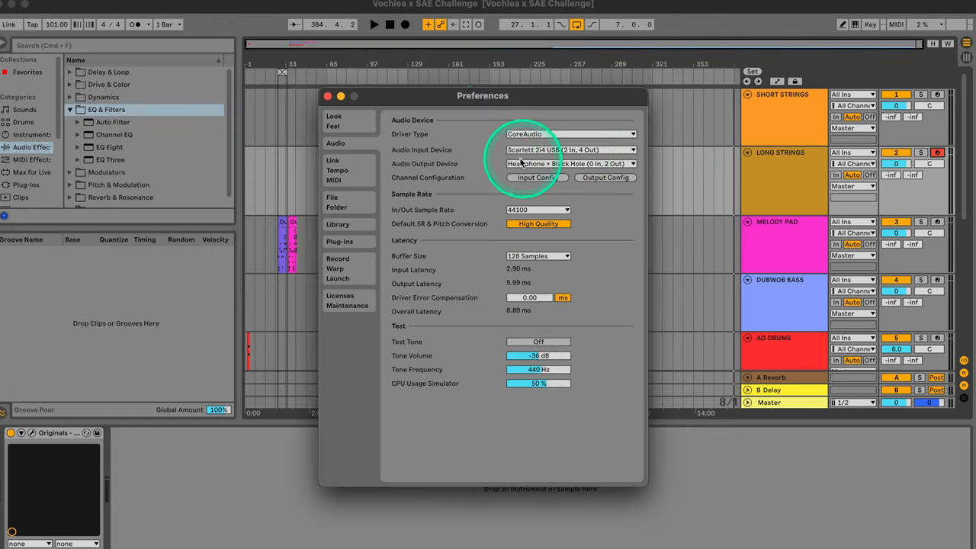
pyautogui.click(538, 256)
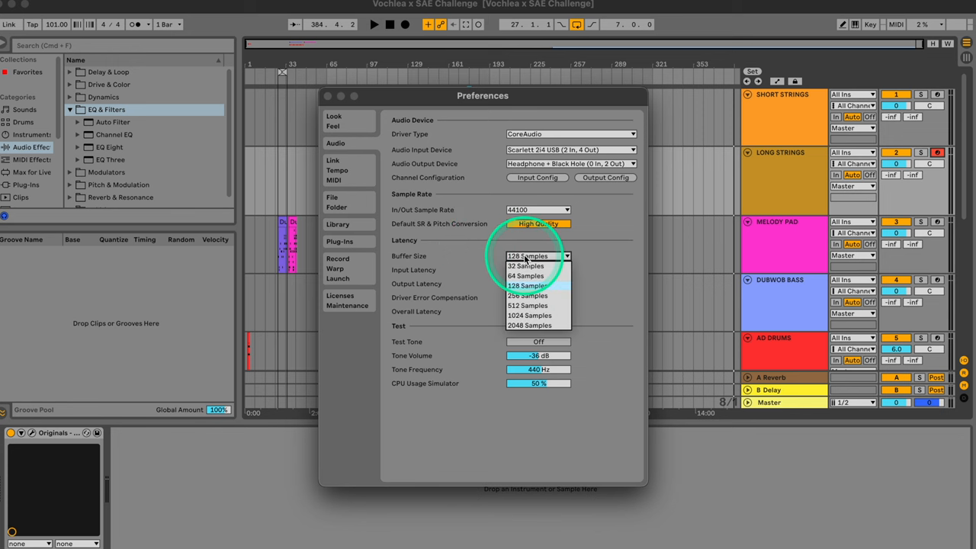
pyautogui.click(528, 285)
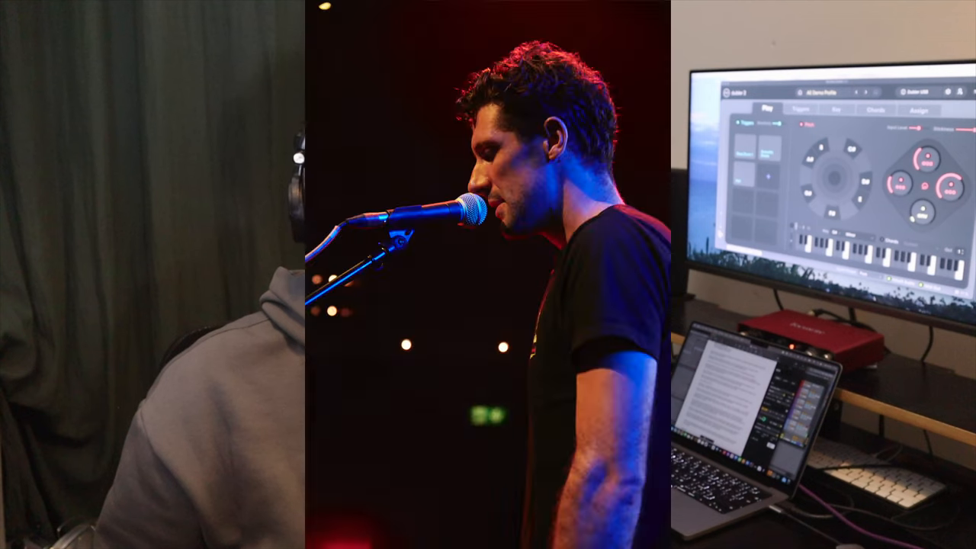
pyautogui.click(856, 143)
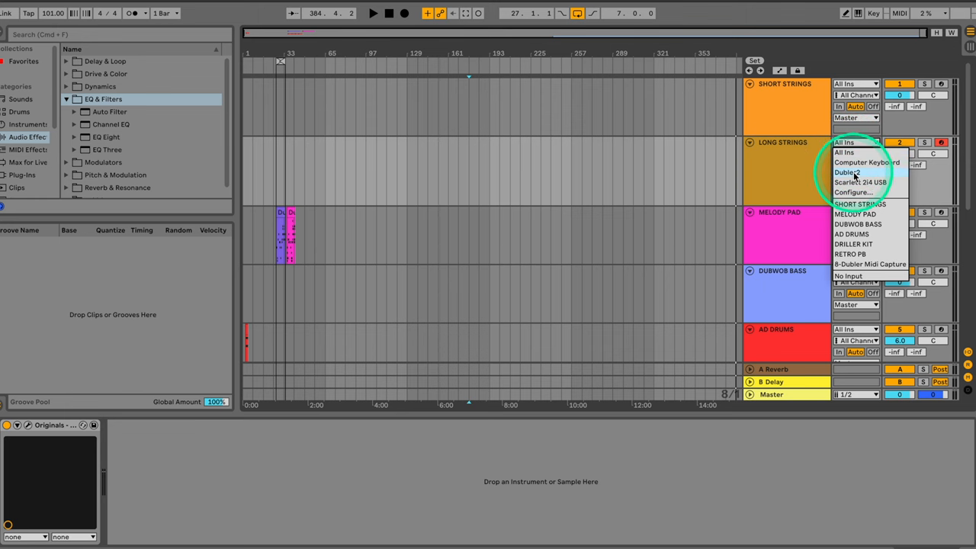
# Set the LONG STRINGS track's MIDI From input to Dubler2
pyautogui.click(846, 172)
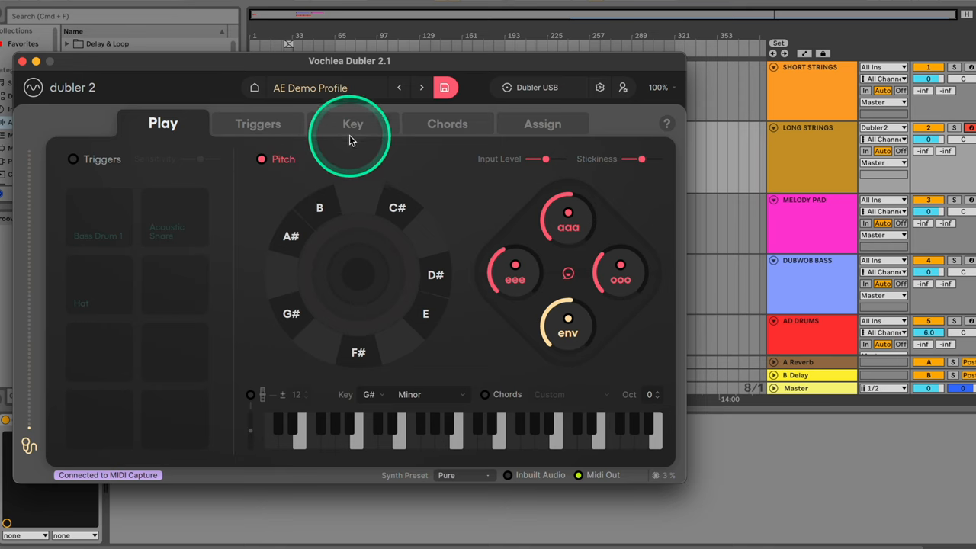
# Switch Dubler 2 to the Key tab and start Key Detect while singing
pyautogui.click(352, 124)
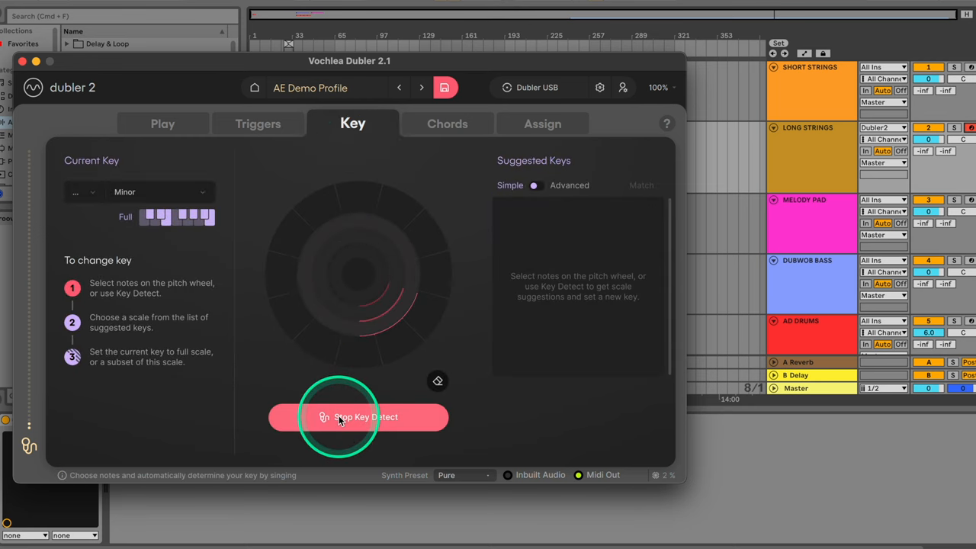
pyautogui.click(163, 123)
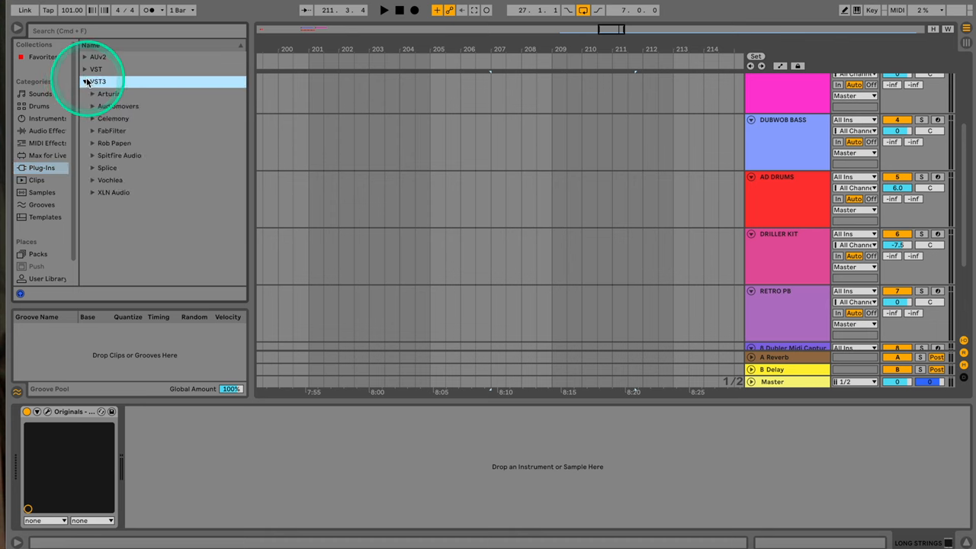
# Expand the VST3 folder in the Plug-Ins browser to reveal Vochlea
pyautogui.click(110, 179)
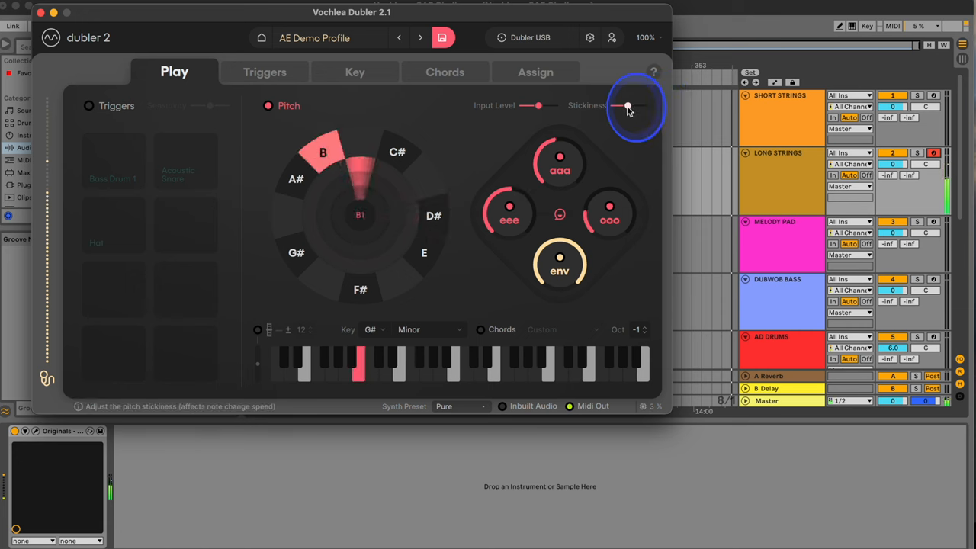
# Nudge the Stickiness slider on the Play tab while singing notes
pyautogui.moveTo(627, 106); pyautogui.dragTo(622, 105)
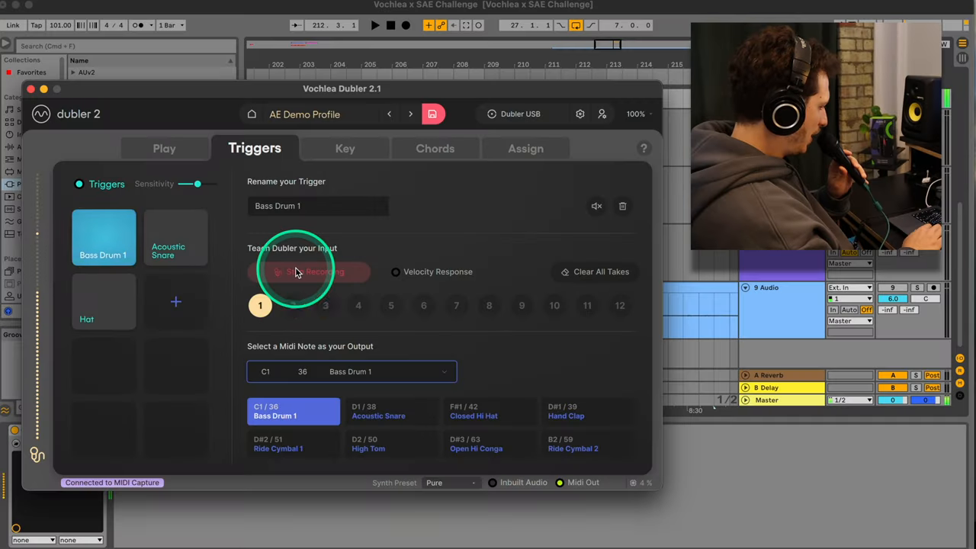
# Record a Bass Drum 1 training take and enable Velocity Response for Hat
pyautogui.click(103, 301)
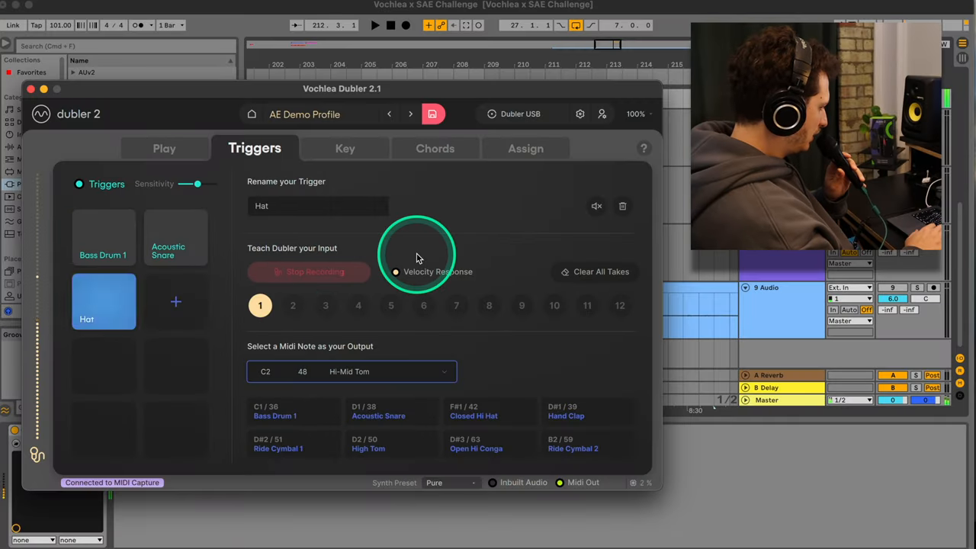
pyautogui.click(175, 237)
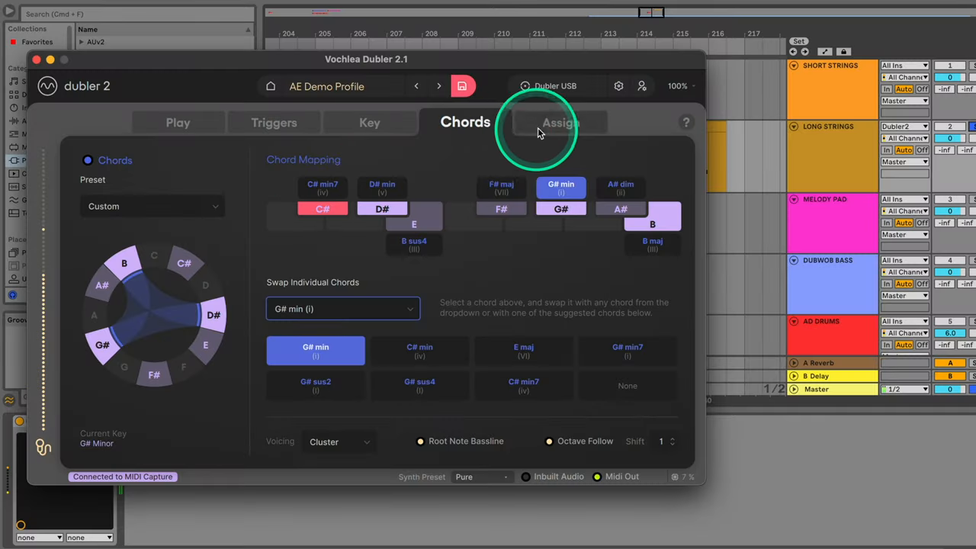
# Open the G# Minor chord Assign settings and address a message to Vochlea support
pyautogui.click(560, 122)
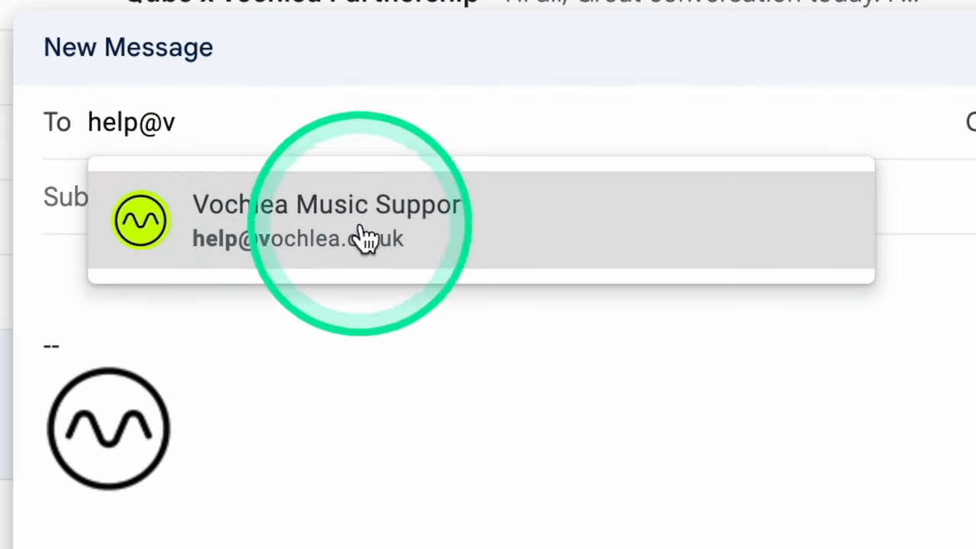
pyautogui.click(61, 312)
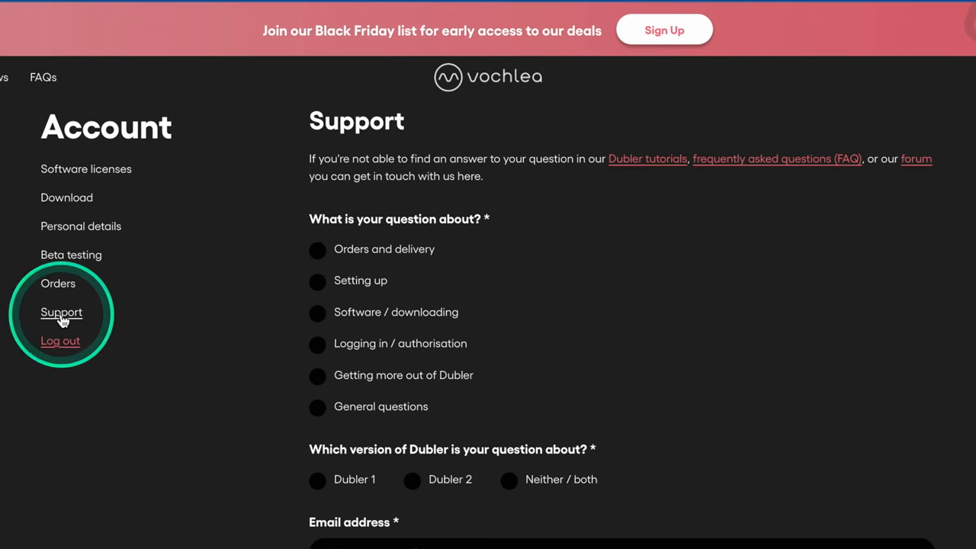